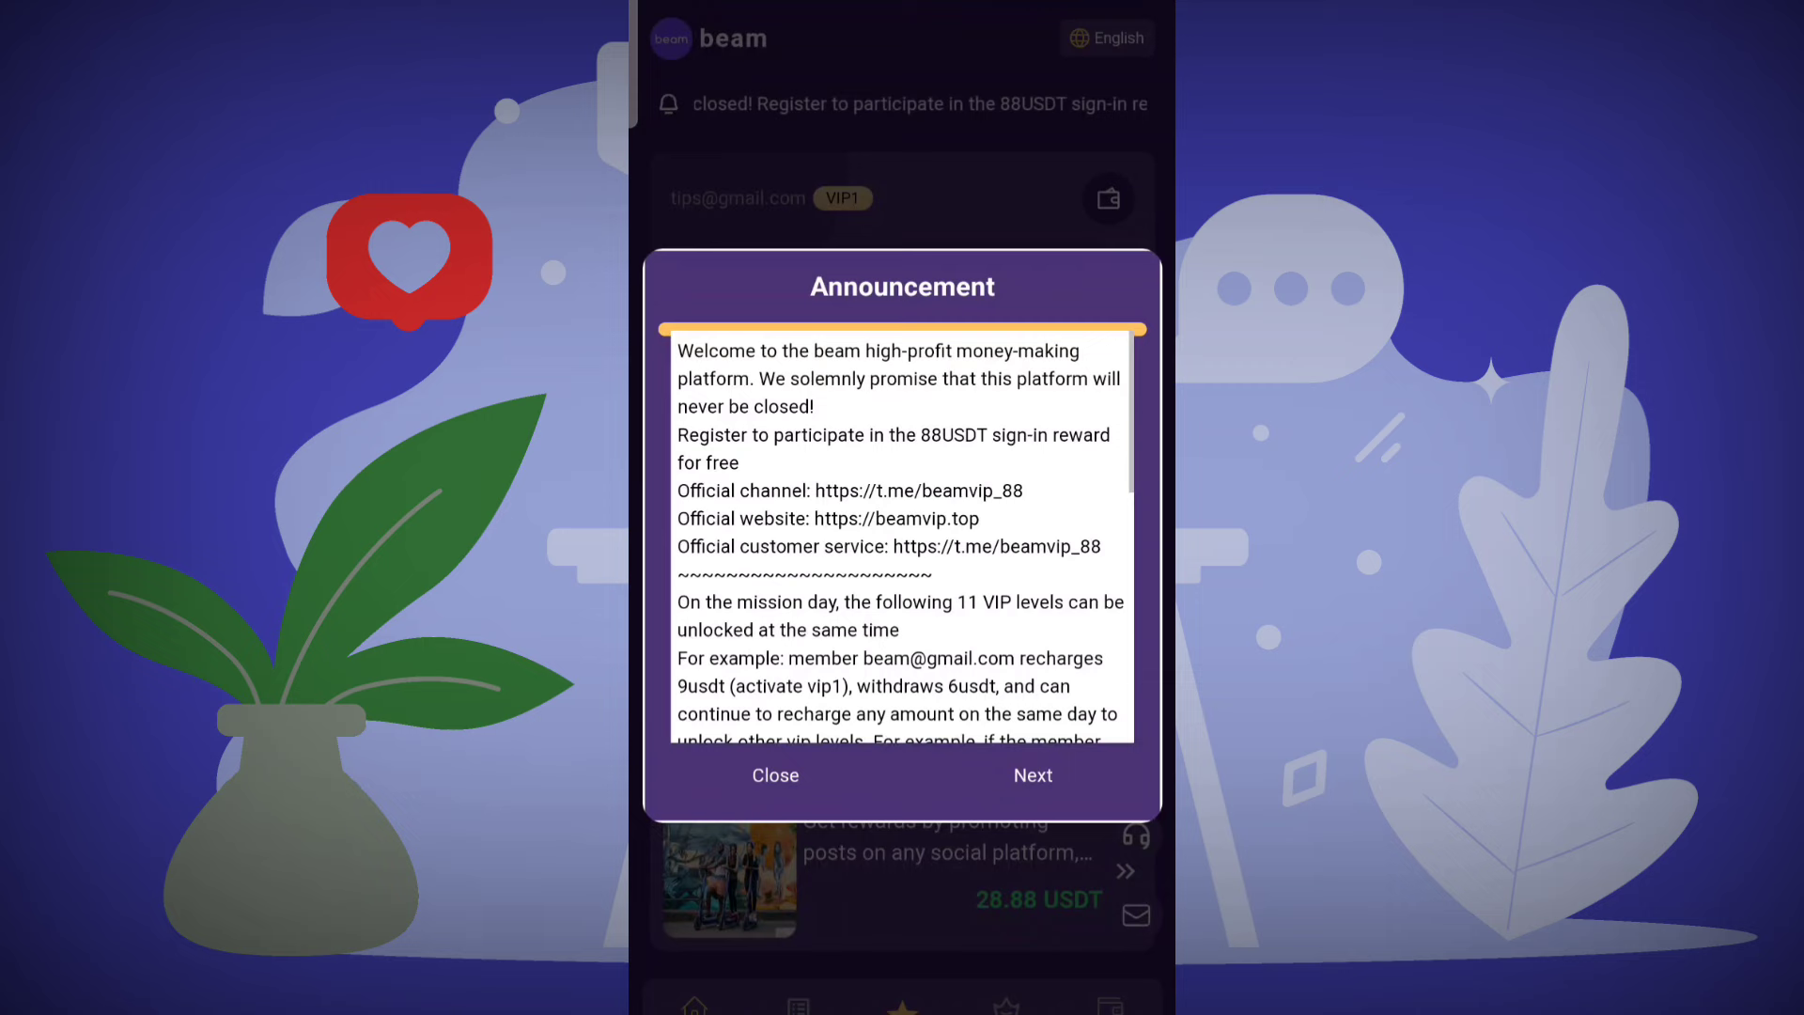
Step: Read through the VIP levels and referral commission announcement pages and dismiss them with 'I know'
{"action": "scroll", "scroll_direction": "down", "scroll_amount": 3}
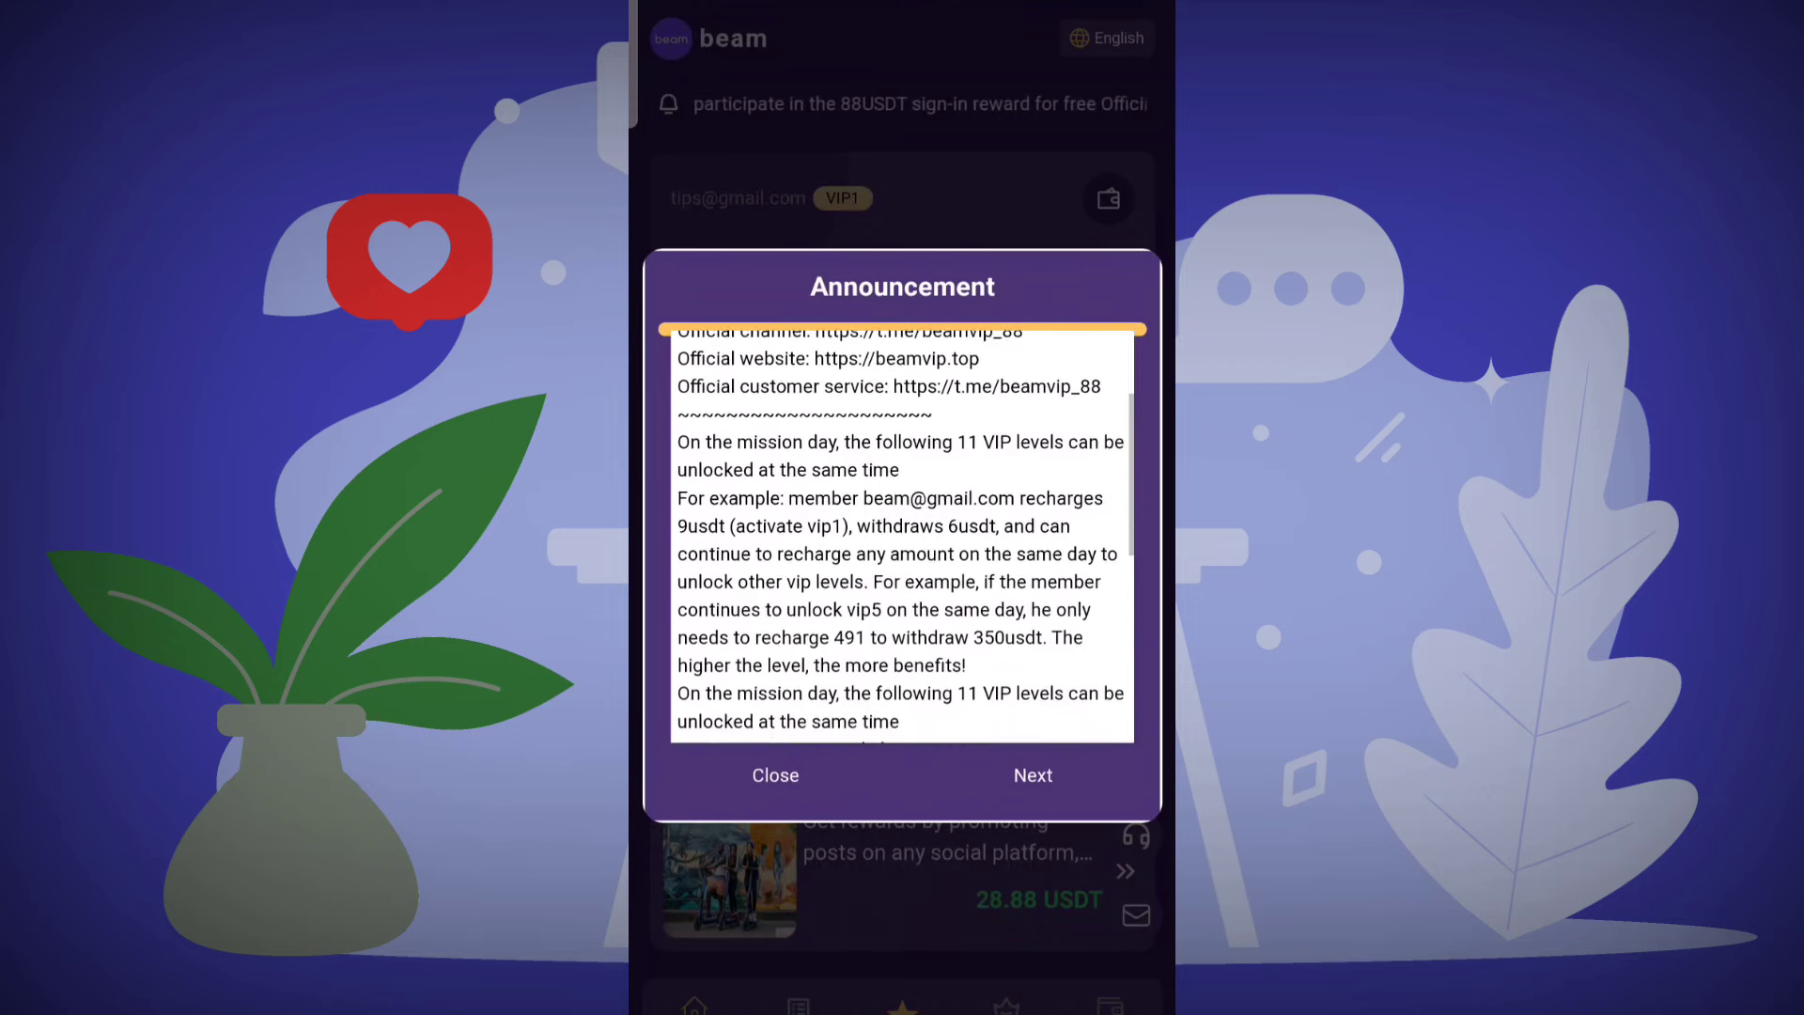
{"action": "scroll", "scroll_direction": "down", "scroll_amount": 3}
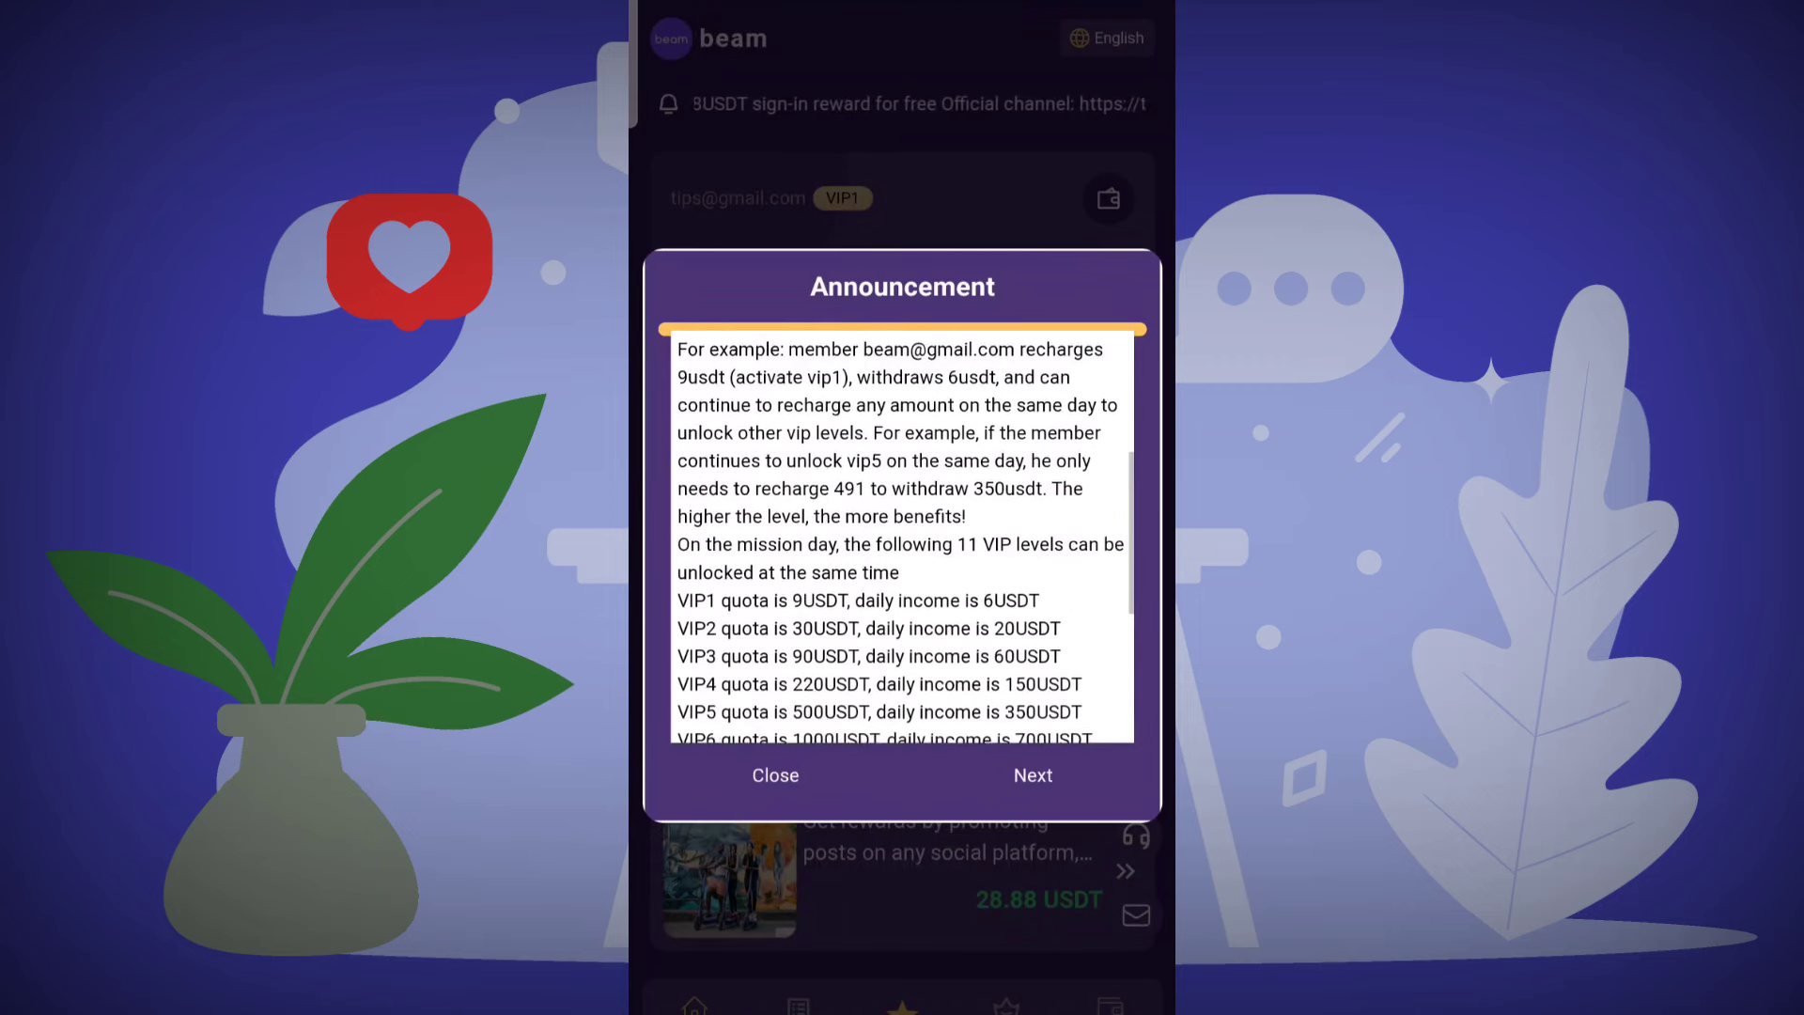
{"action": "scroll", "scroll_direction": "down", "scroll_amount": 3}
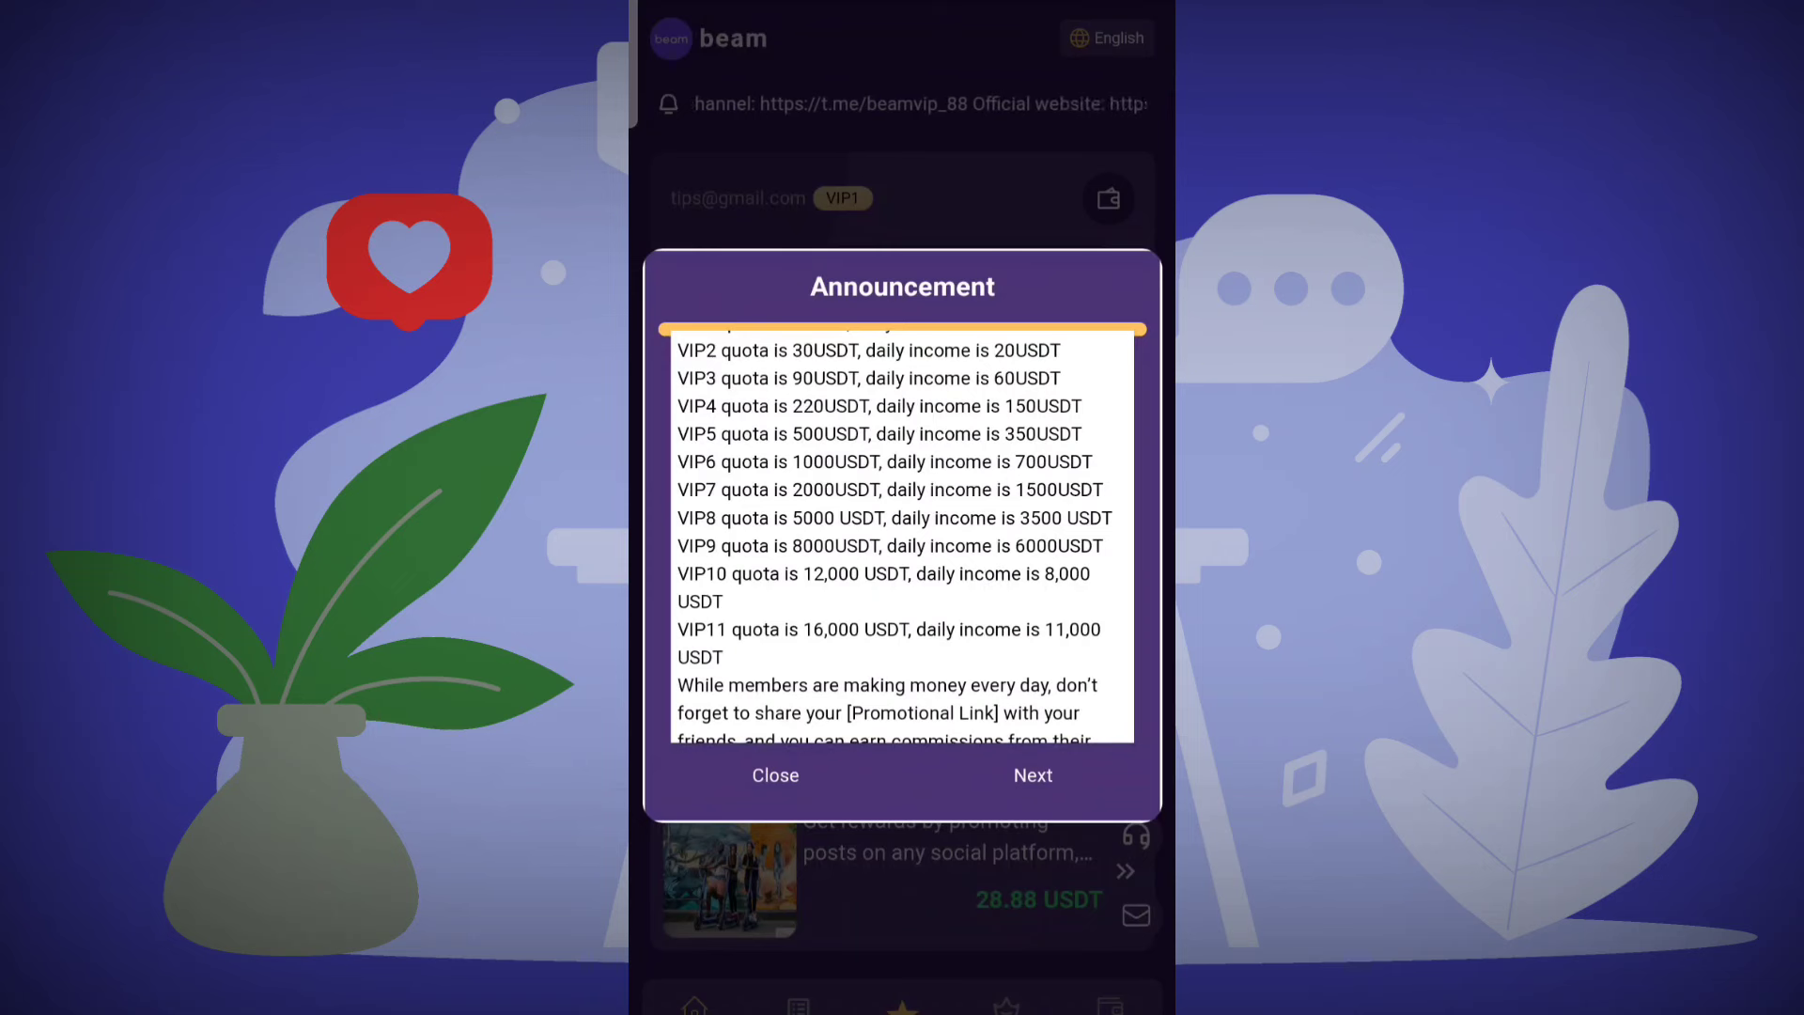
{"action": "left_click", "coordinate": [1032, 774]}
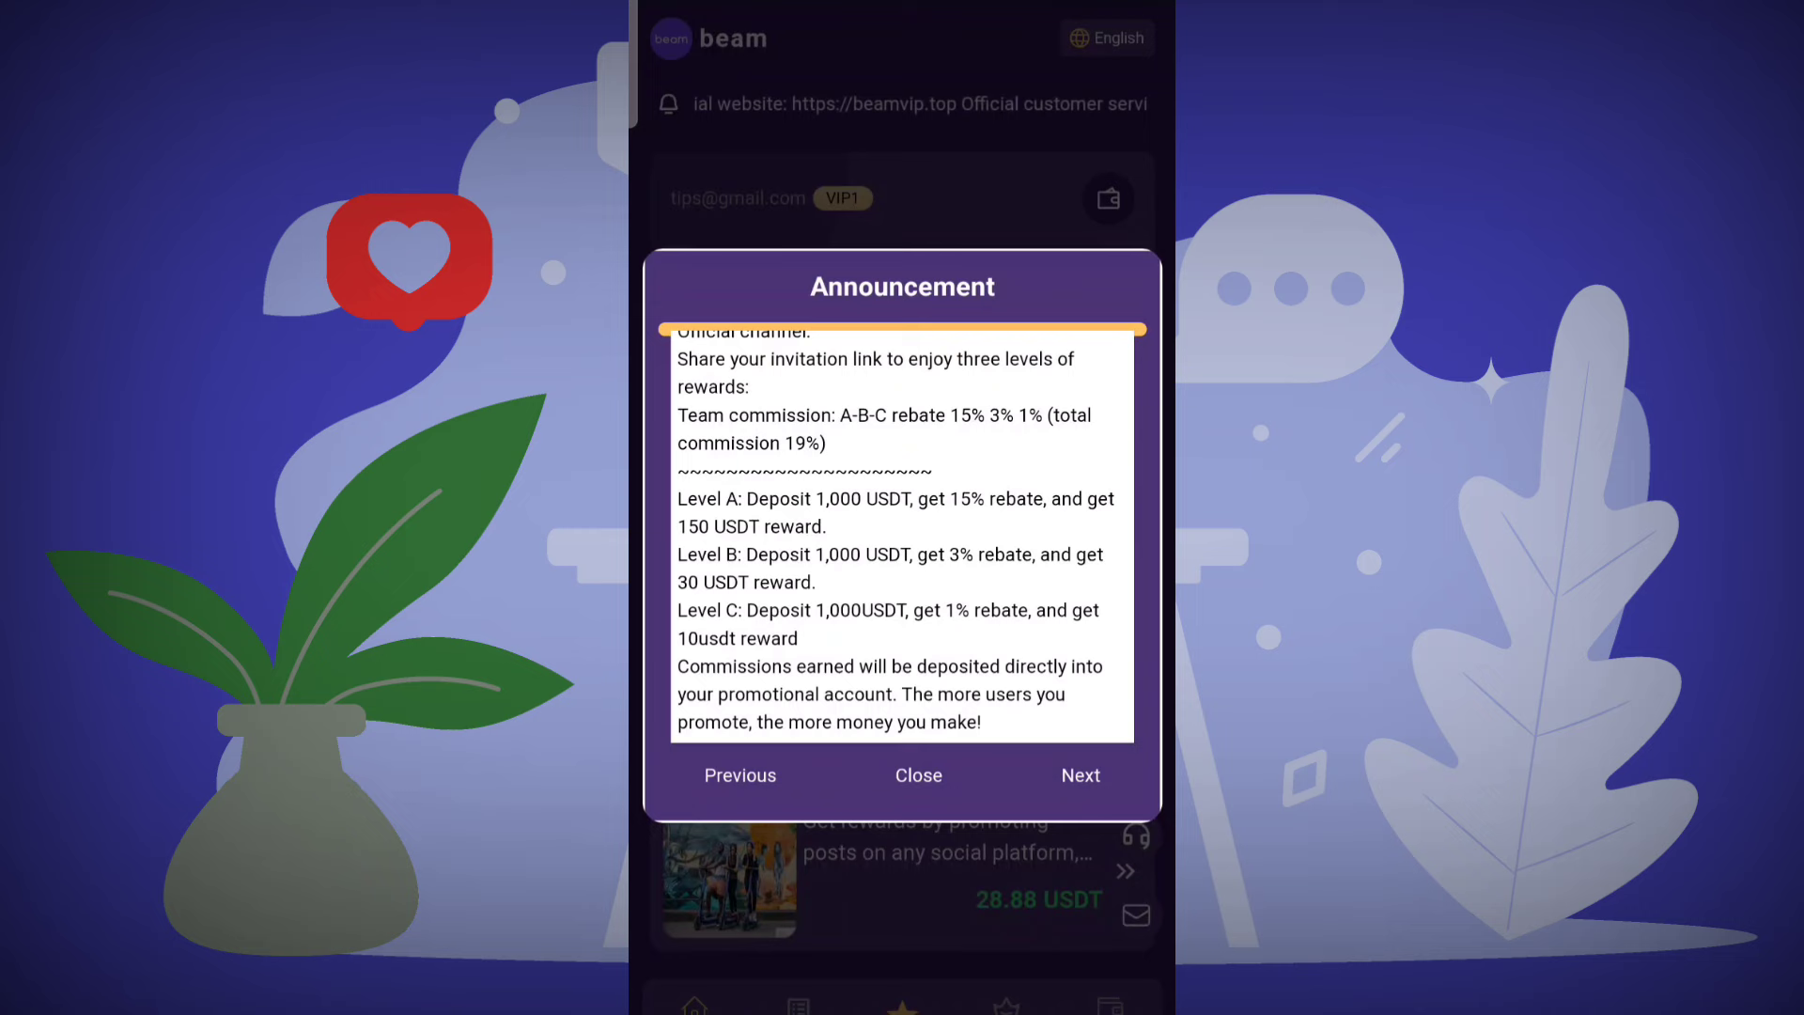
{"action": "left_click", "coordinate": [1079, 774]}
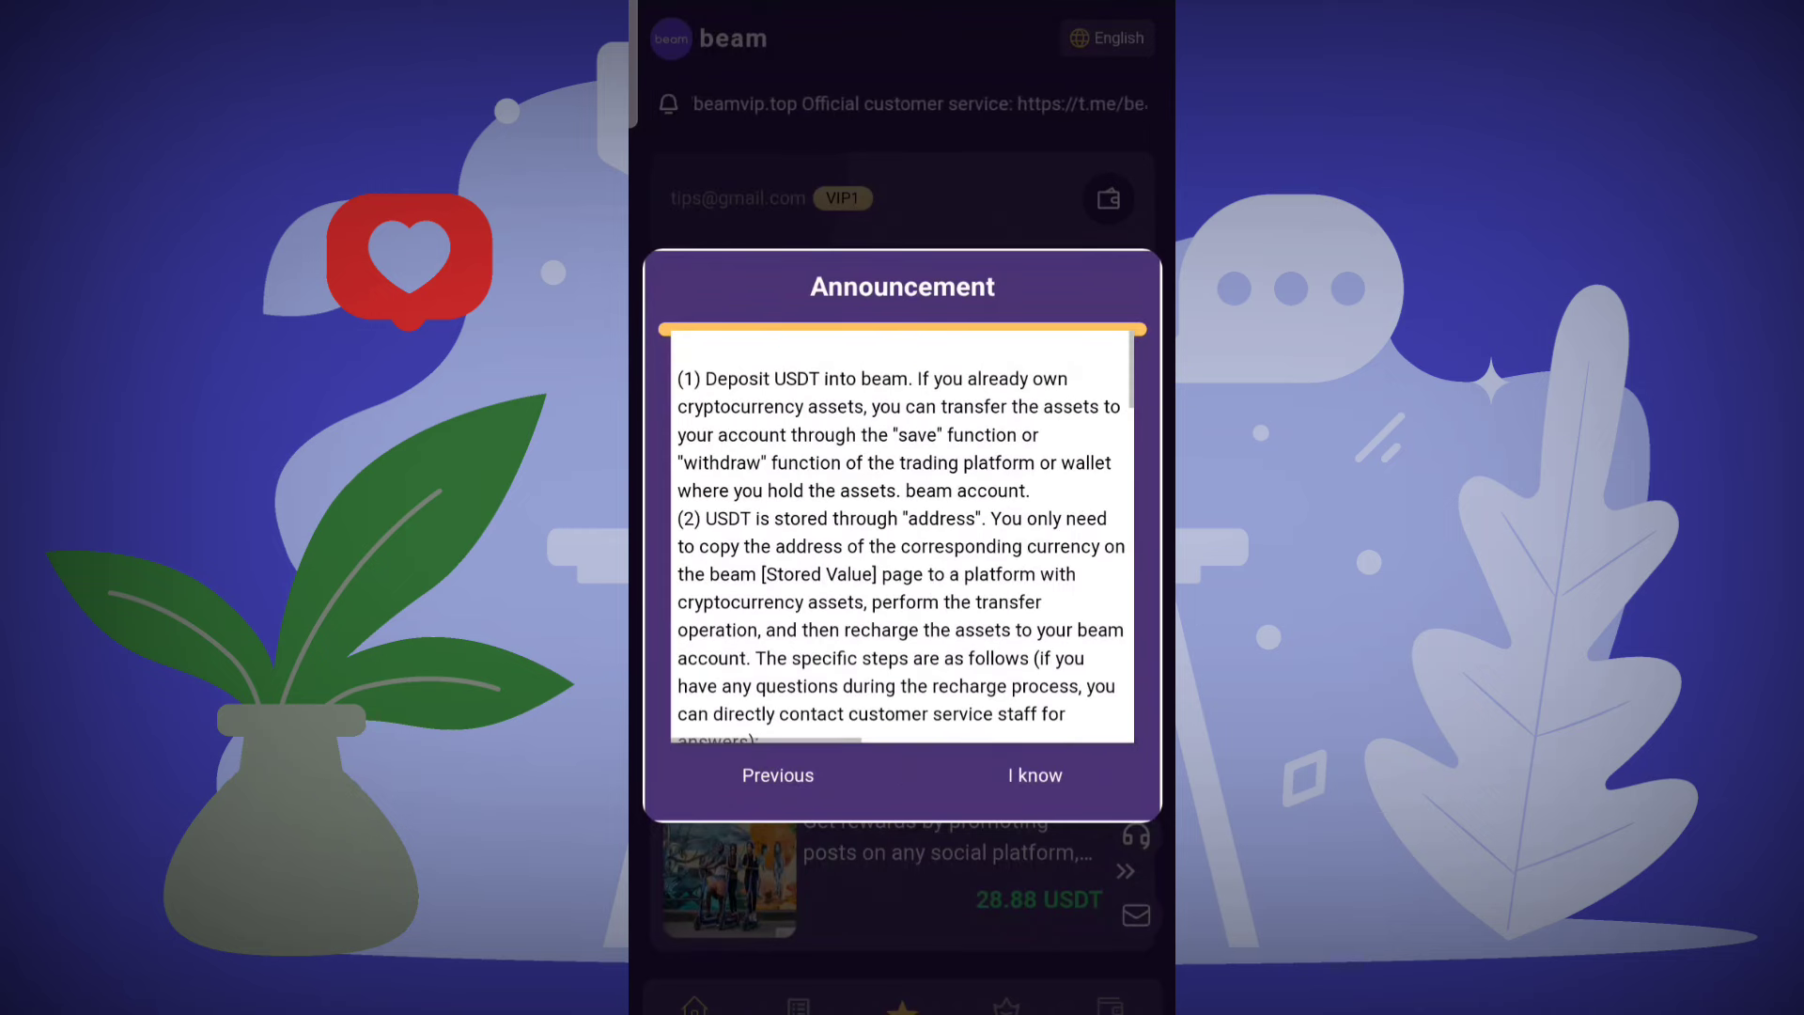
{"action": "left_click", "coordinate": [1034, 774]}
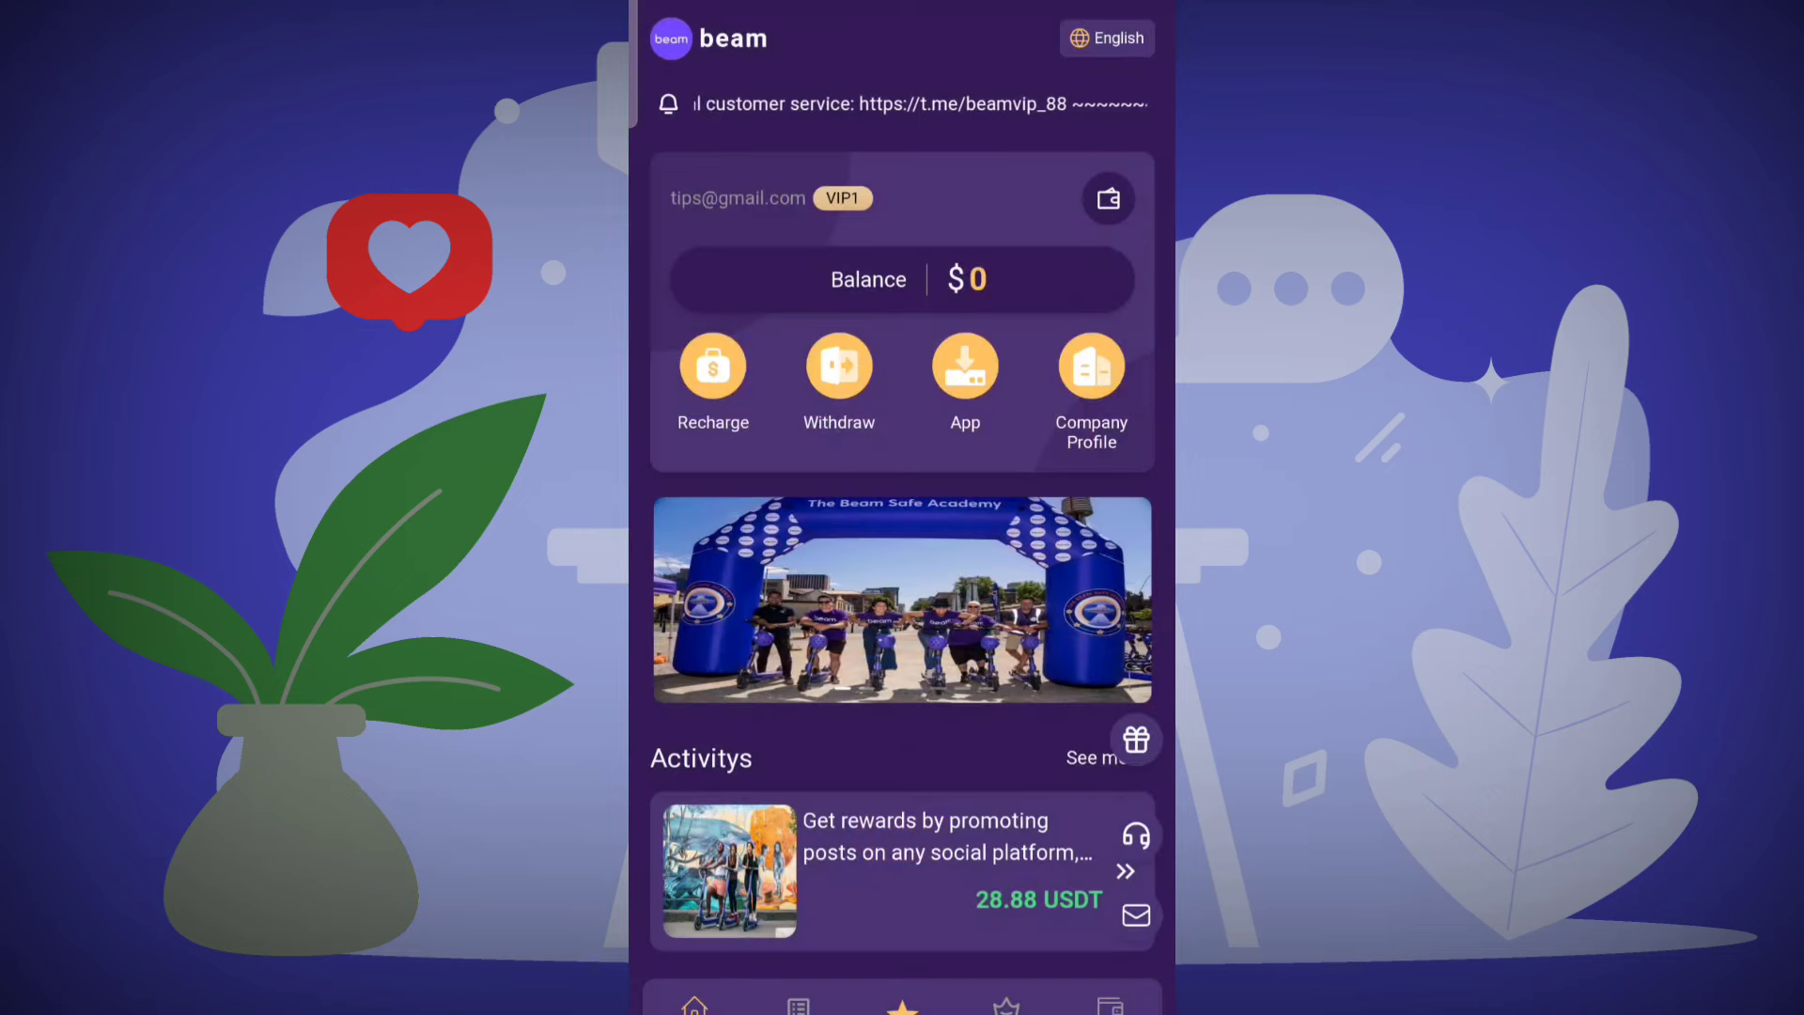
Step: Browse the company profile's Beam Rover and Beam Apollo 3 vehicle descriptions, then leave it
{"action": "left_click", "coordinate": [1090, 379]}
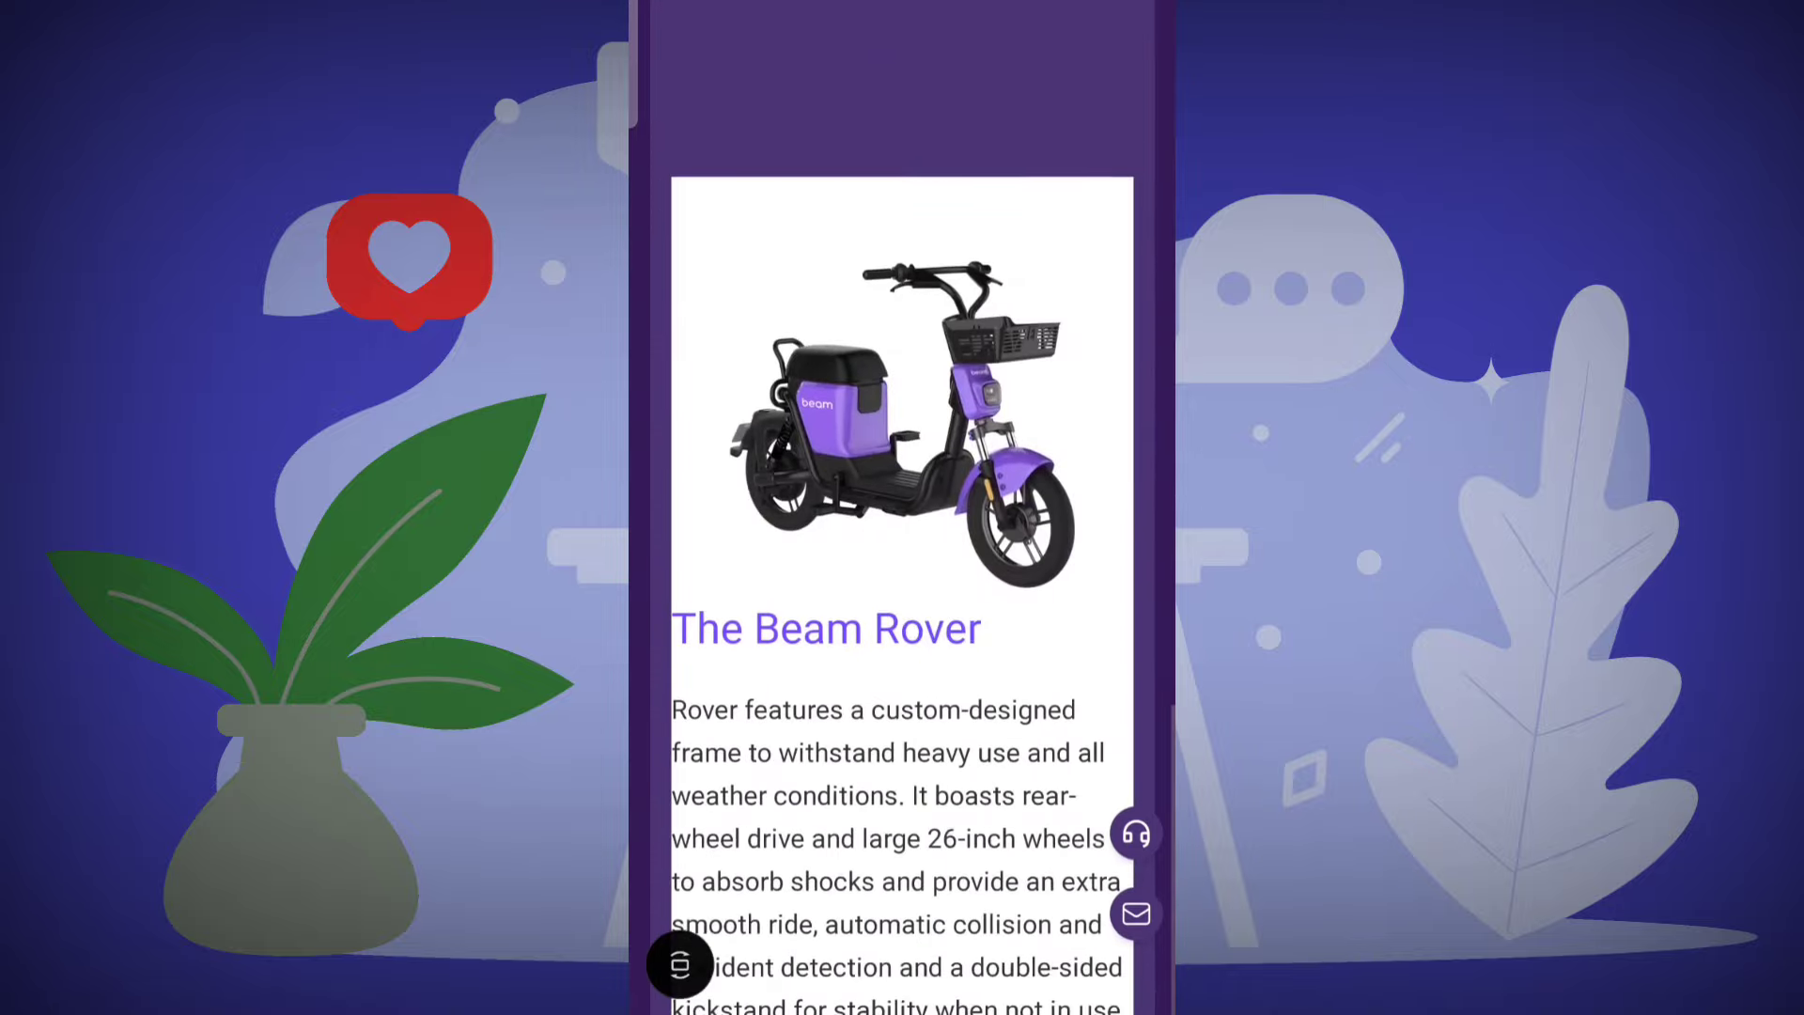
{"action": "scroll", "scroll_direction": "down", "scroll_amount": 3}
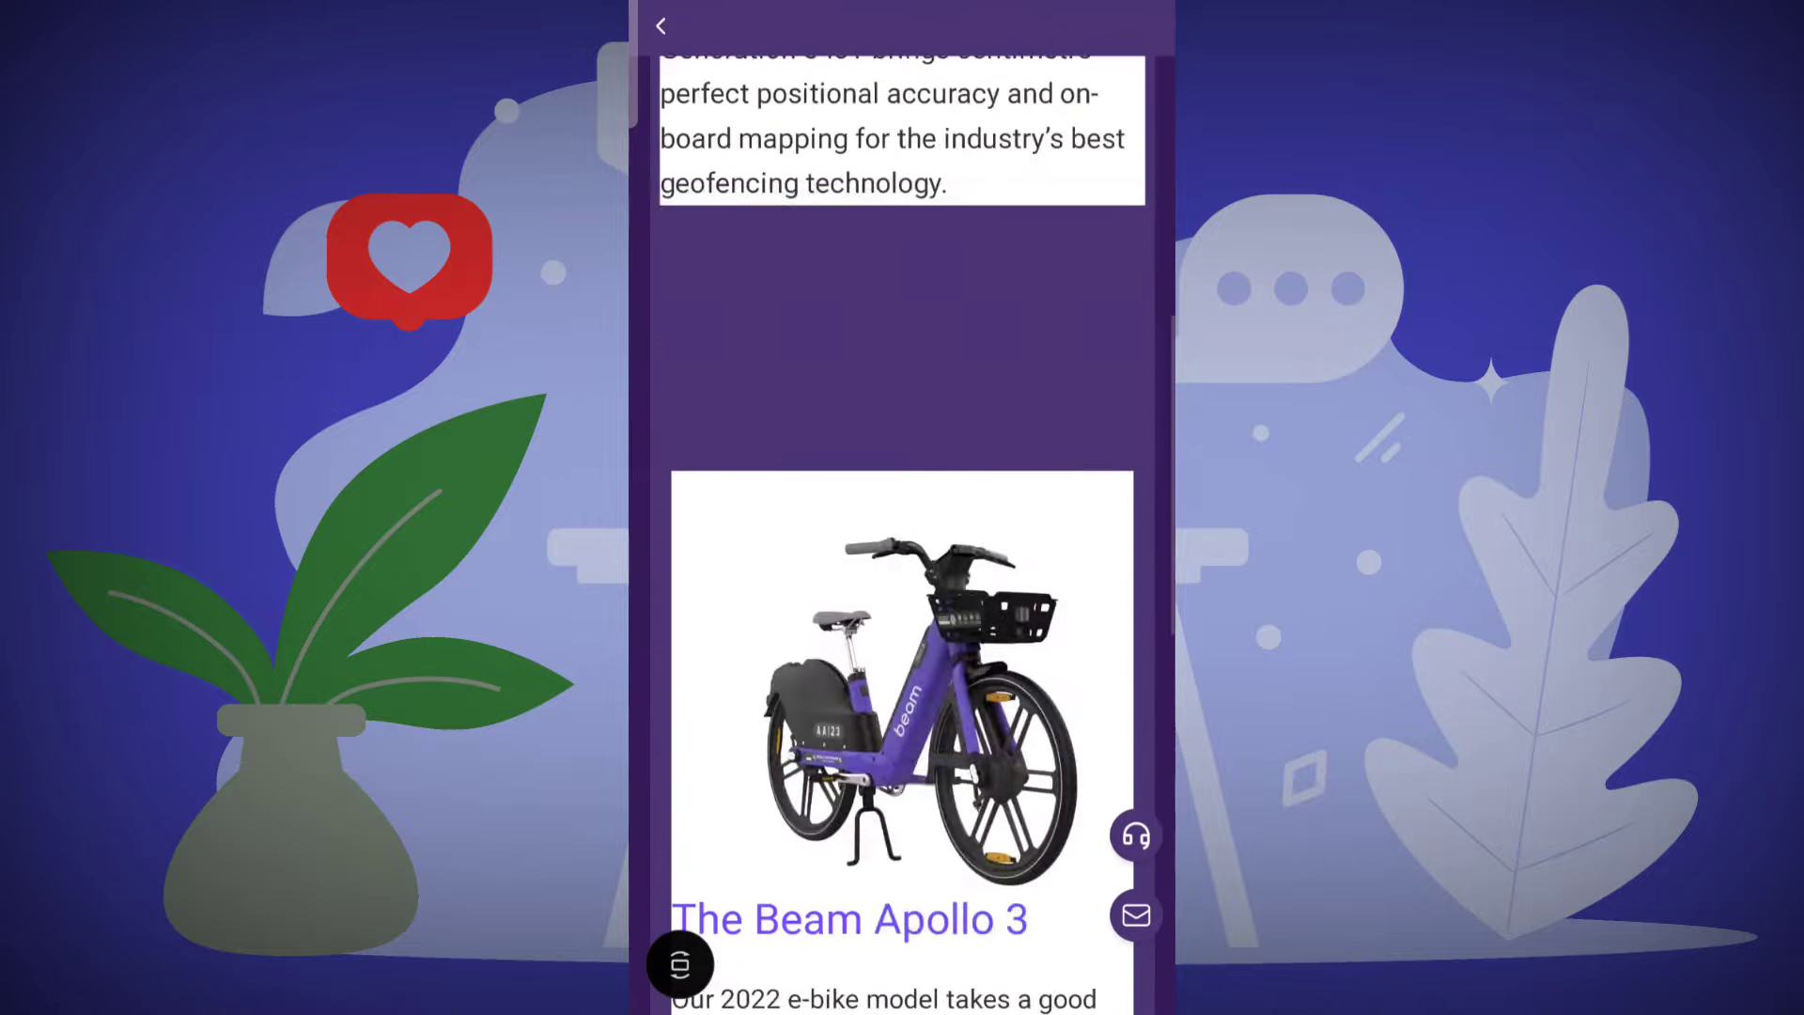
{"action": "left_click", "coordinate": [660, 24]}
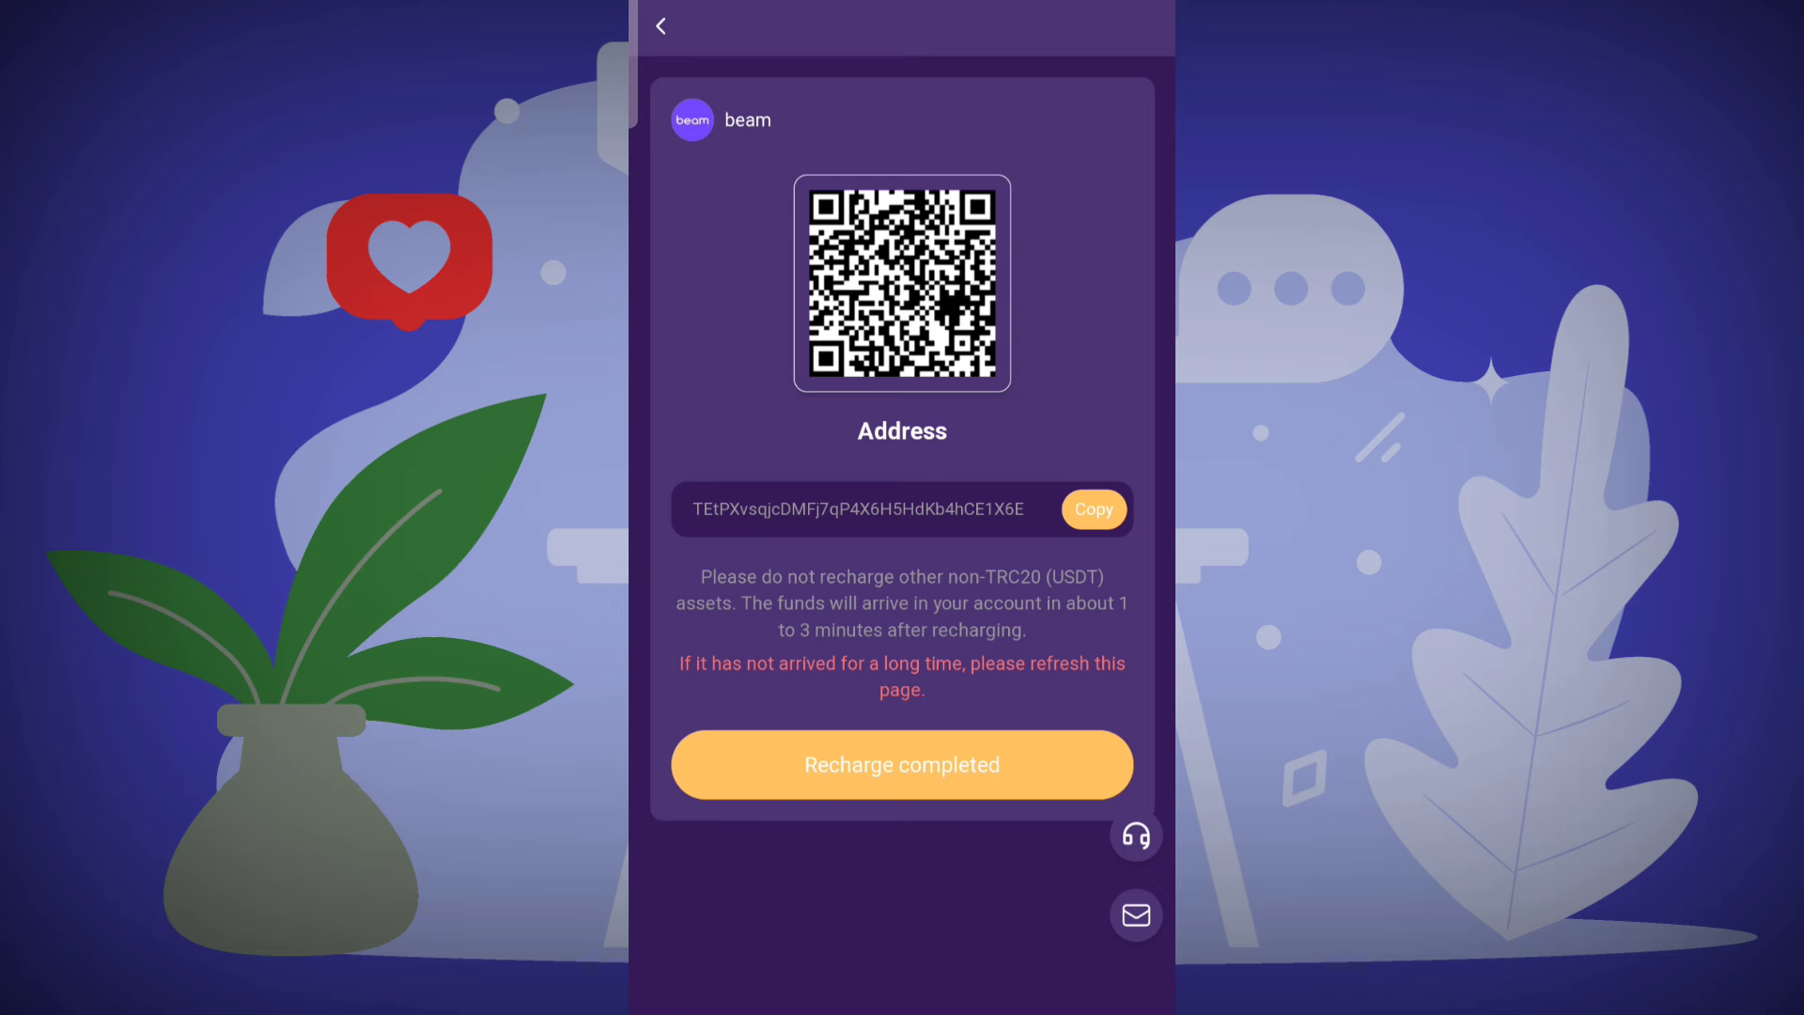
Step: Mark the TRC20 USDT recharge as completed and return to the home page
{"action": "left_click", "coordinate": [902, 765]}
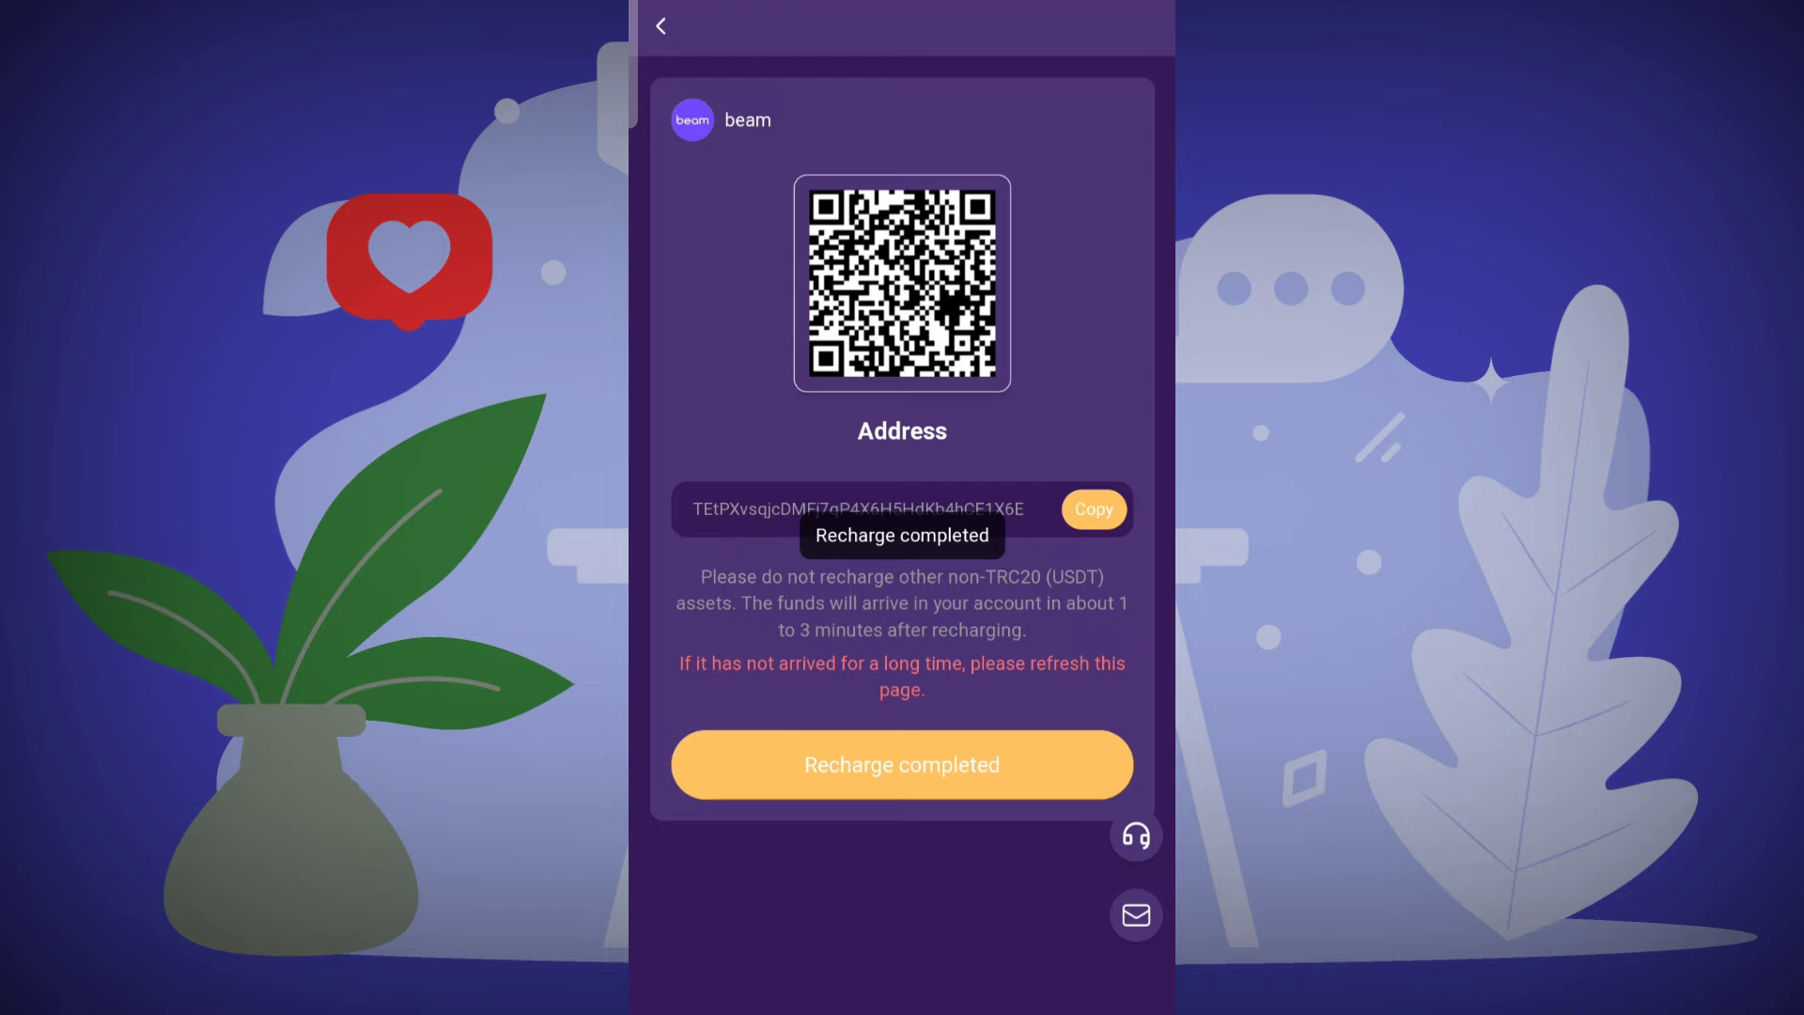
{"action": "left_click", "coordinate": [902, 765]}
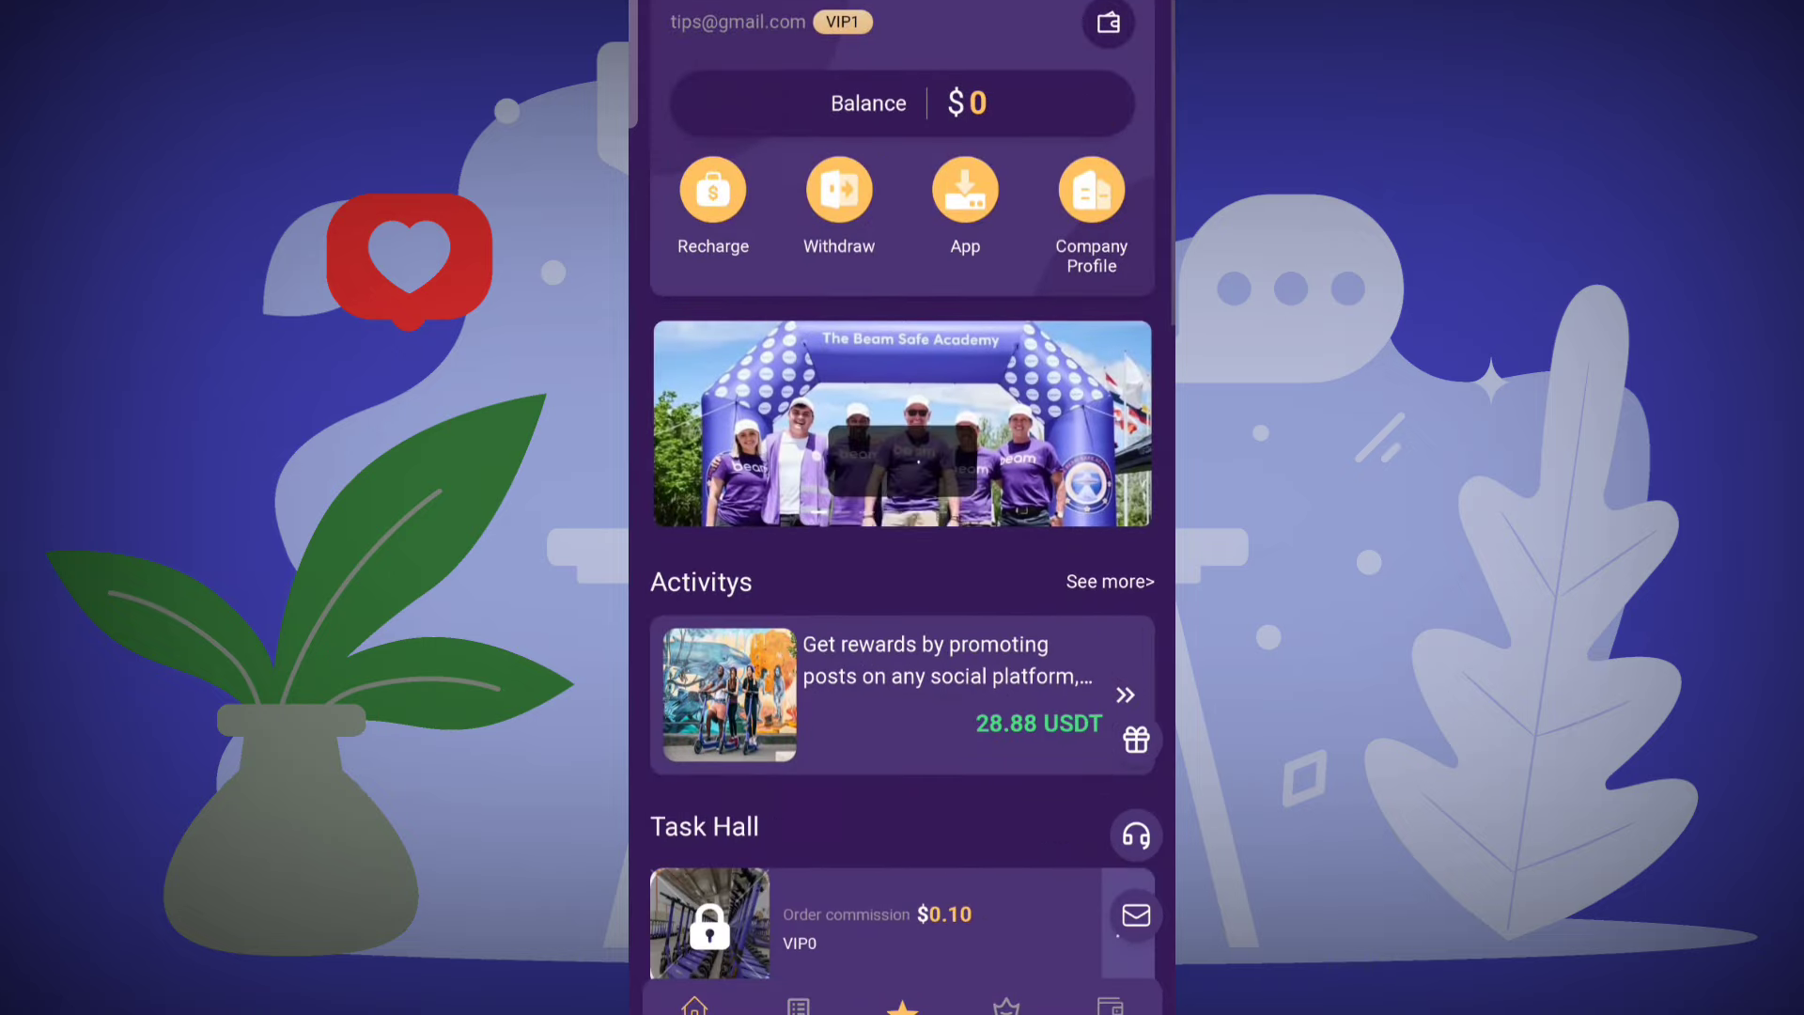
{"action": "scroll", "scroll_direction": "down", "scroll_amount": 3}
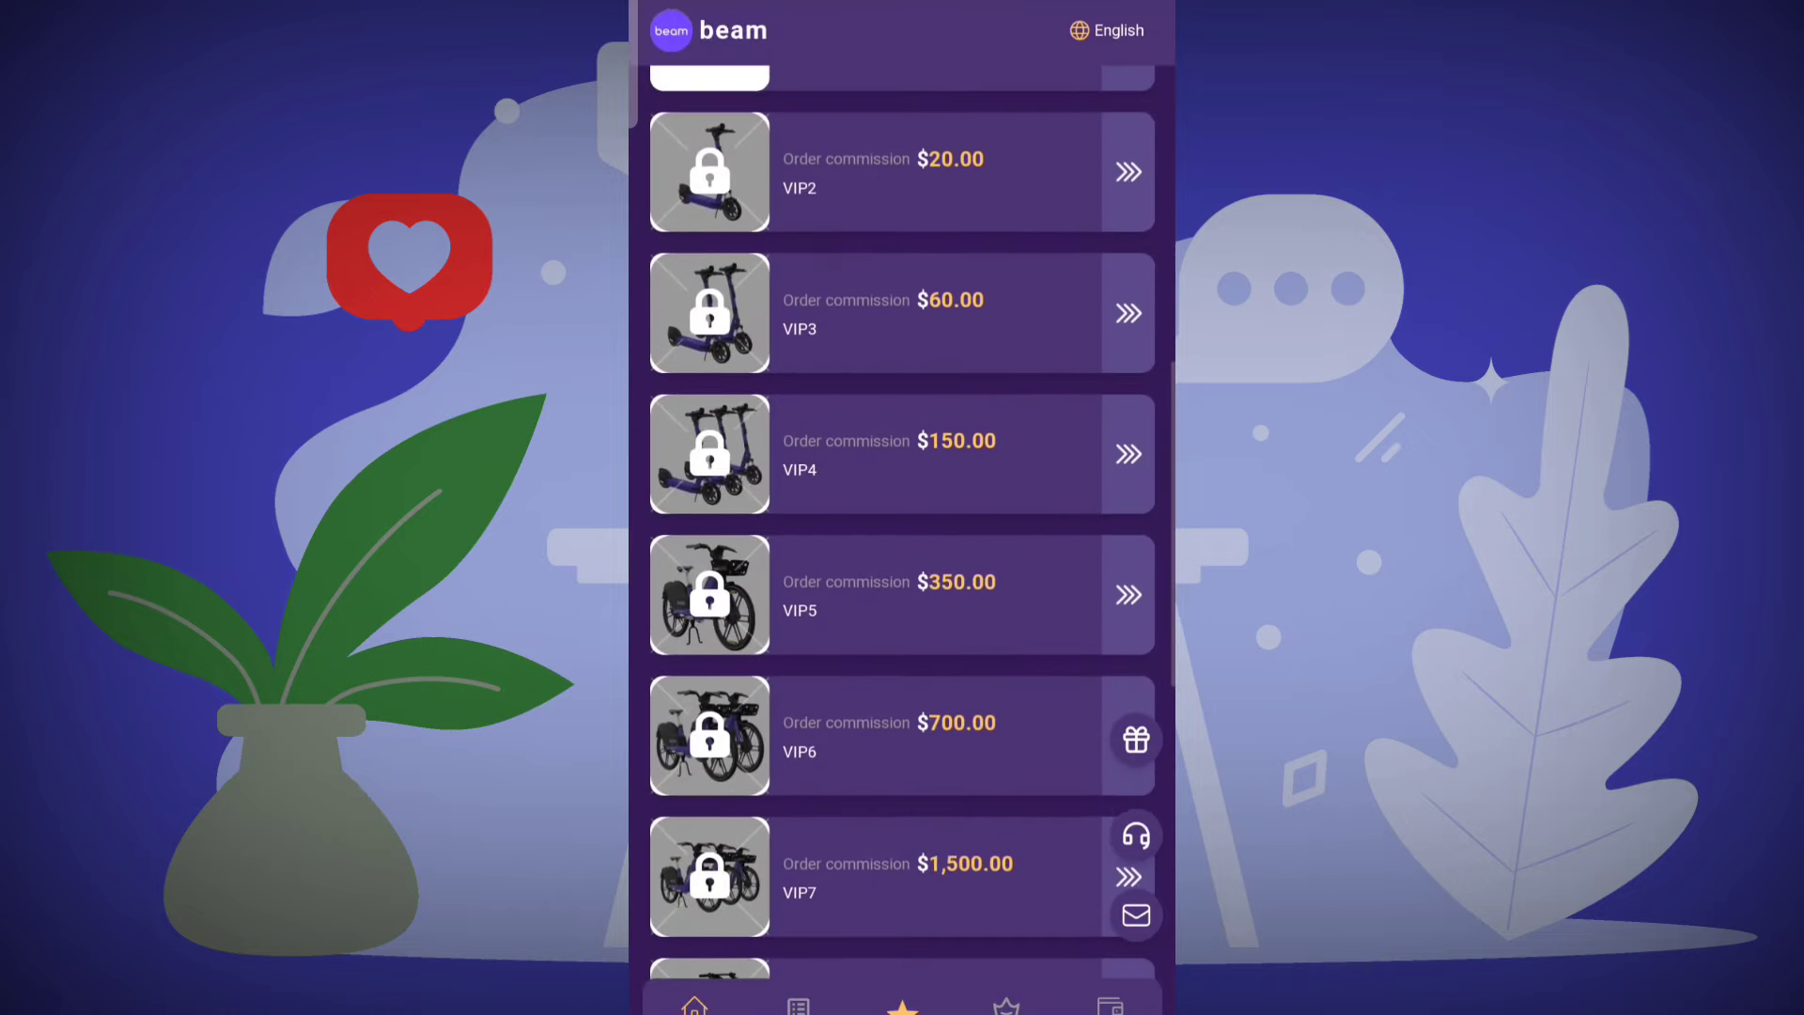
{"action": "scroll", "scroll_direction": "down", "scroll_amount": 3}
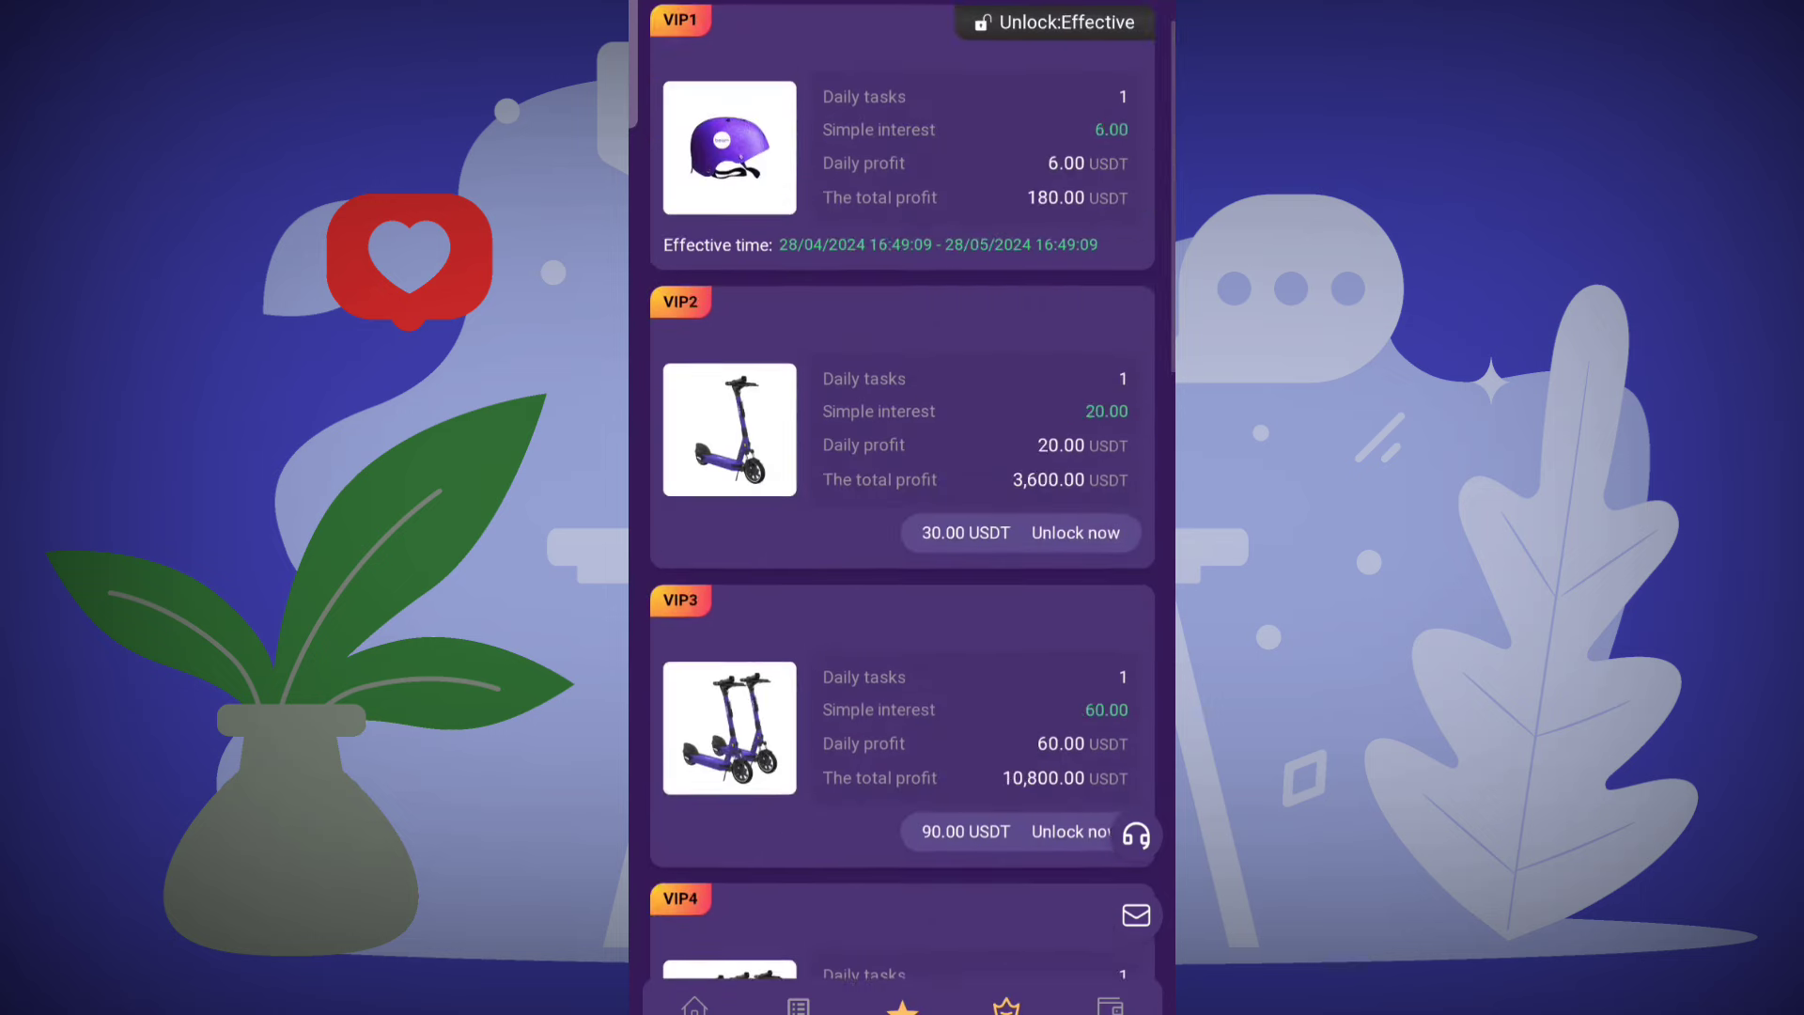
Step: Scroll through the VIP level cards showing VIP1 effective and VIP2, VIP3 locked
{"action": "scroll", "scroll_direction": "down", "scroll_amount": 3}
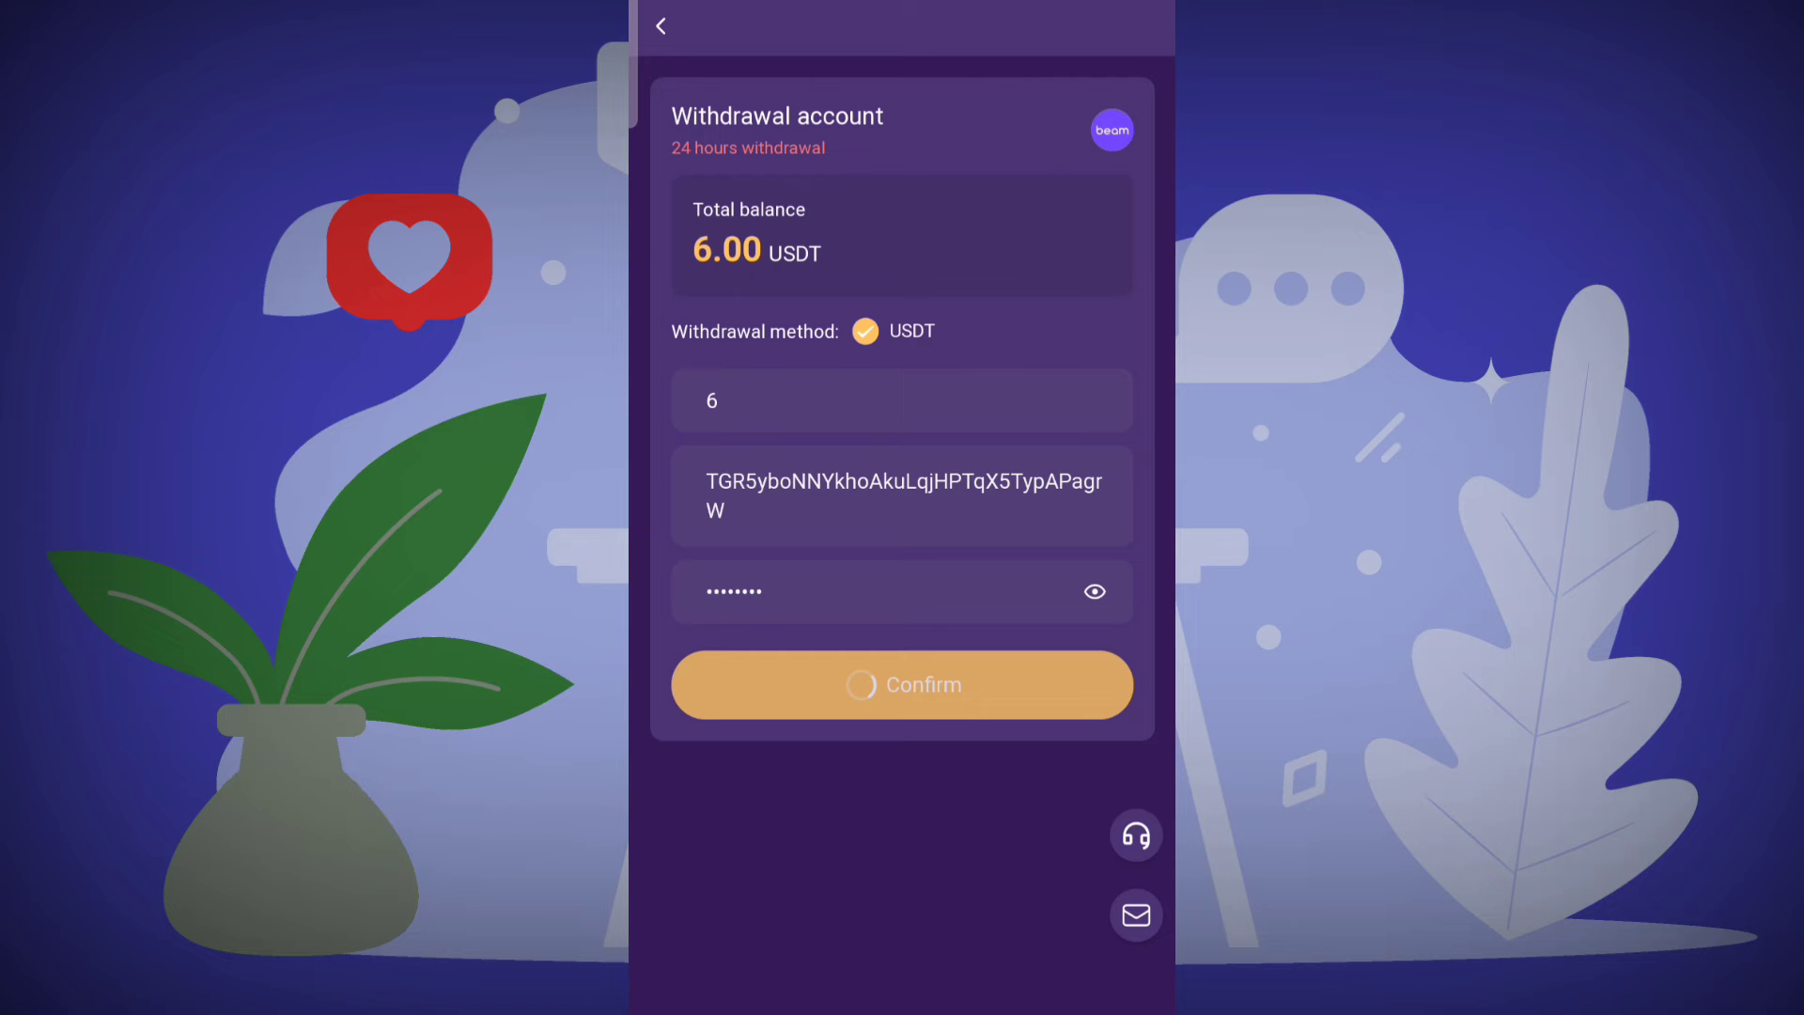
Step: Confirm the 6 USDT withdrawal to the wallet address and return to the home page
{"action": "left_click", "coordinate": [902, 684]}
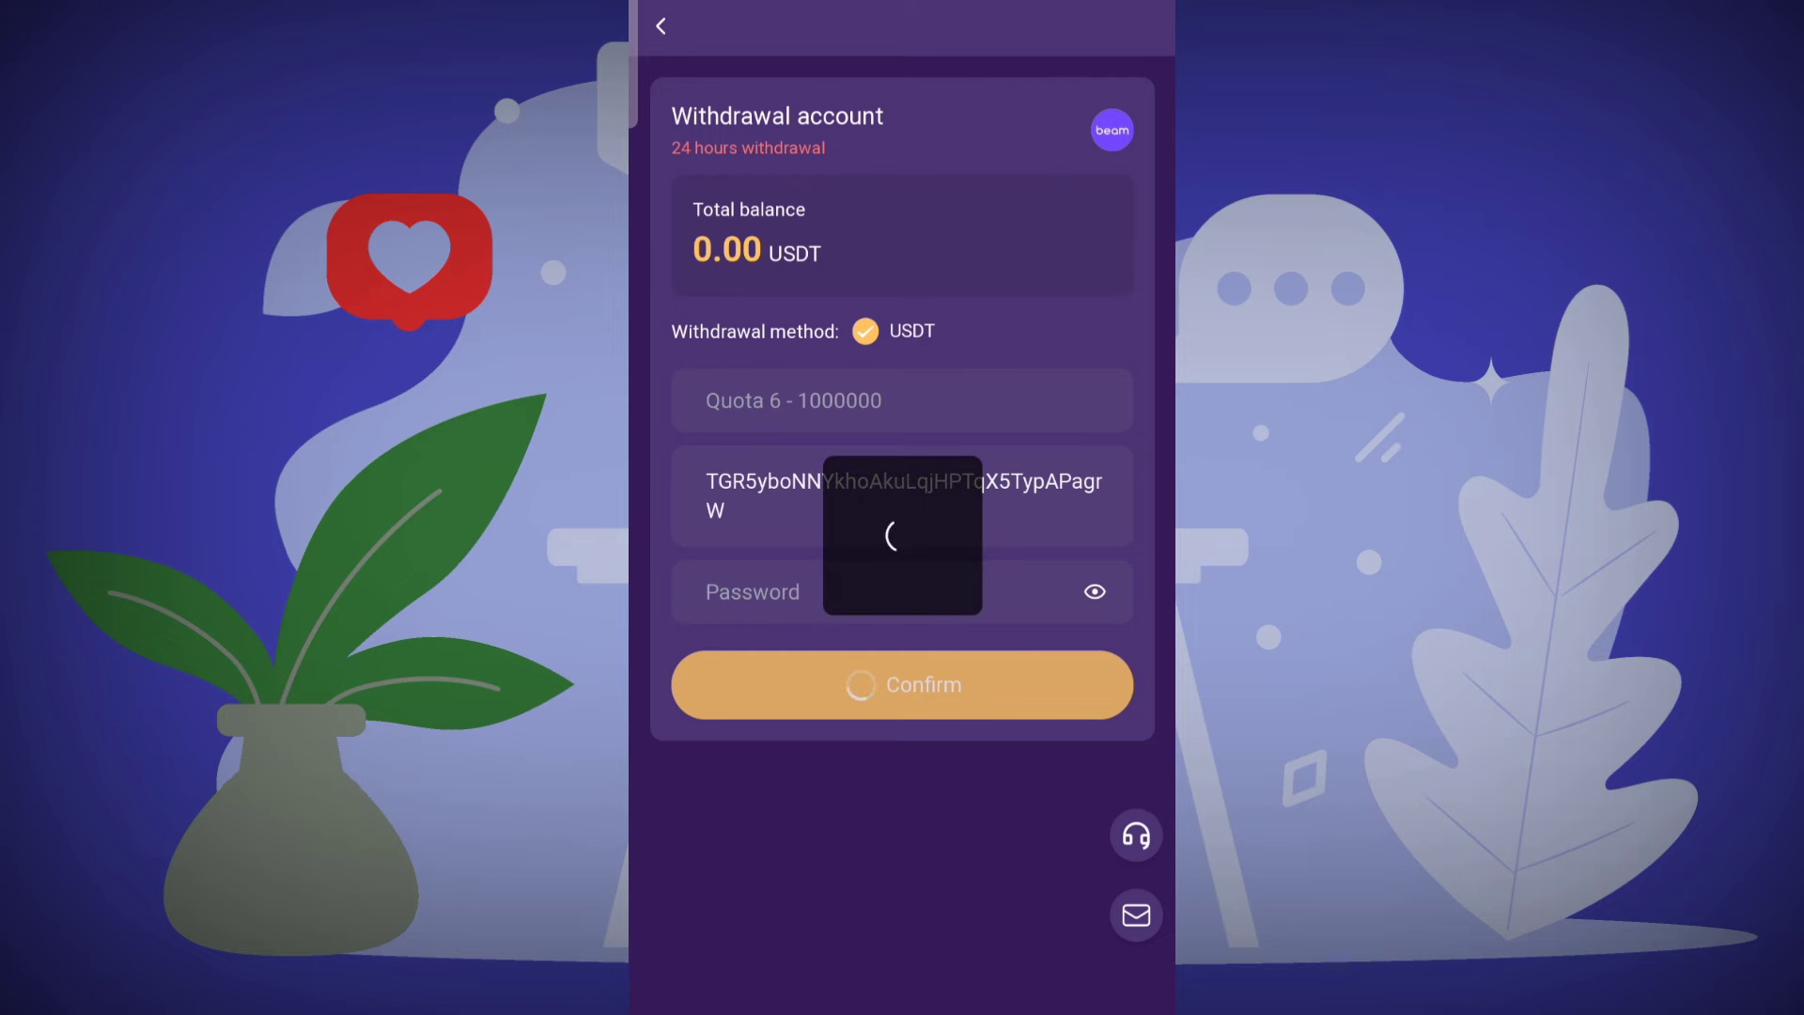
{"action": "left_click", "coordinate": [900, 684]}
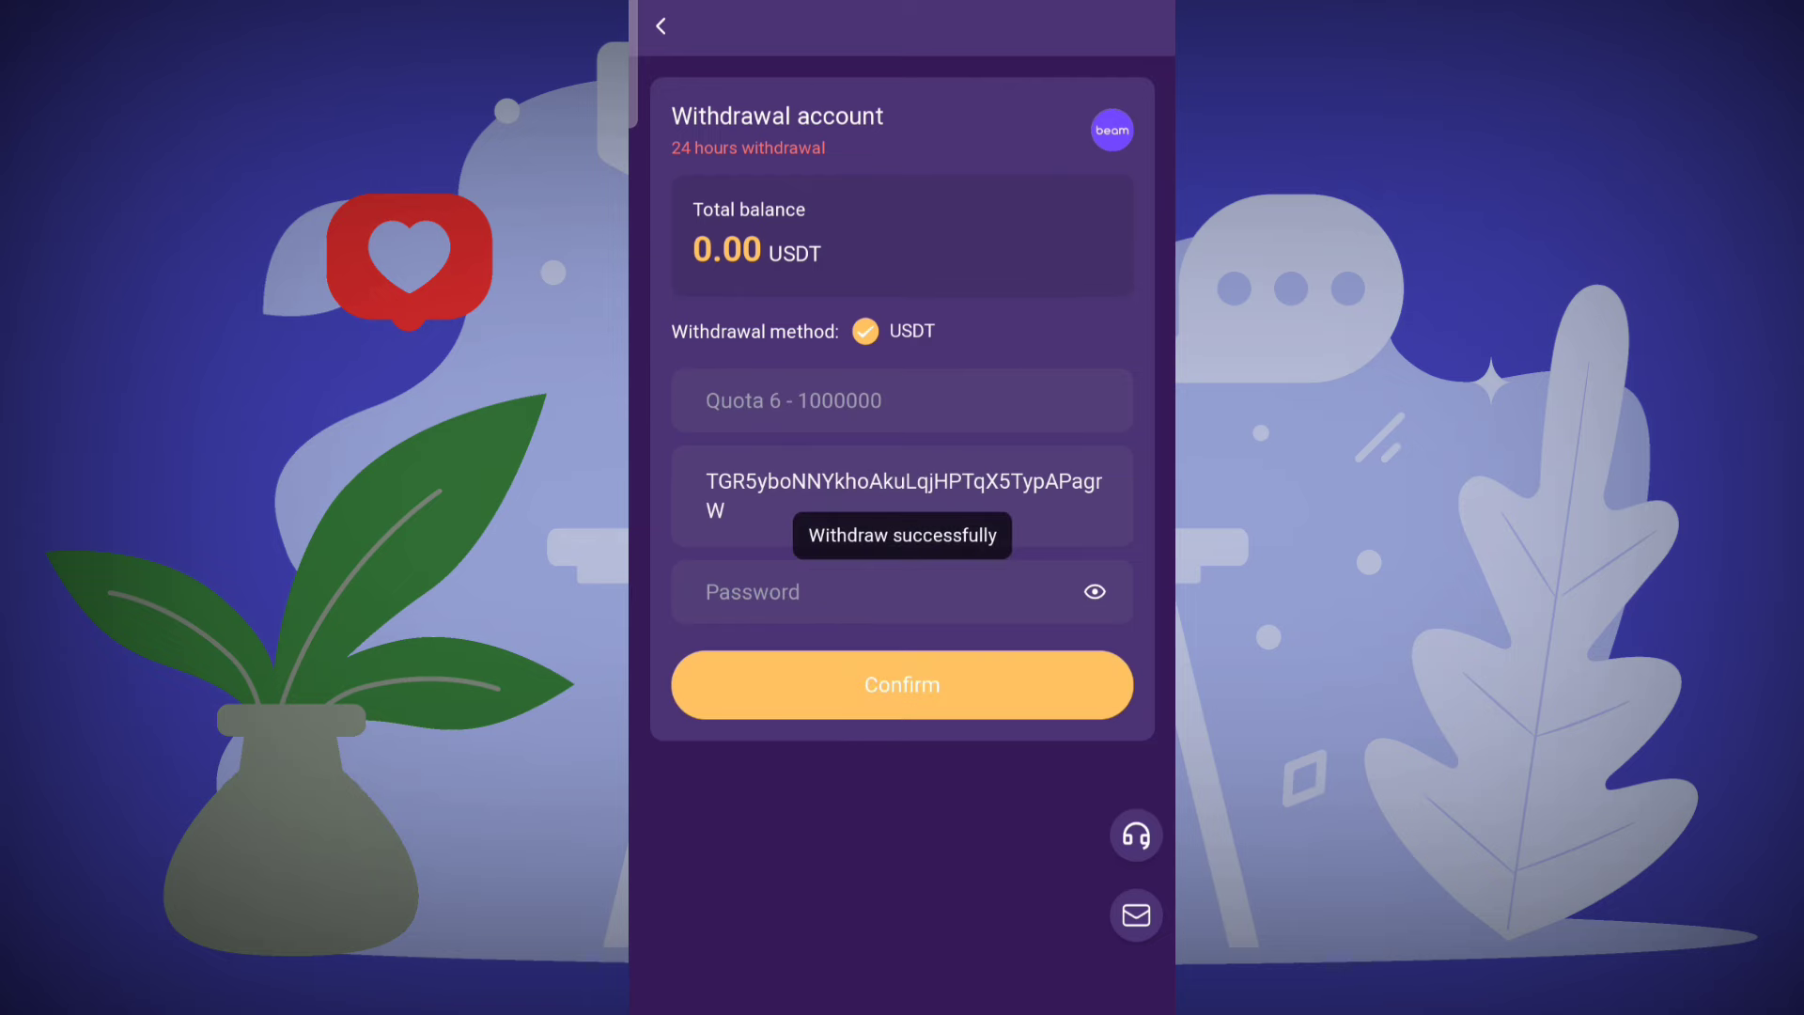
{"action": "left_click", "coordinate": [902, 684]}
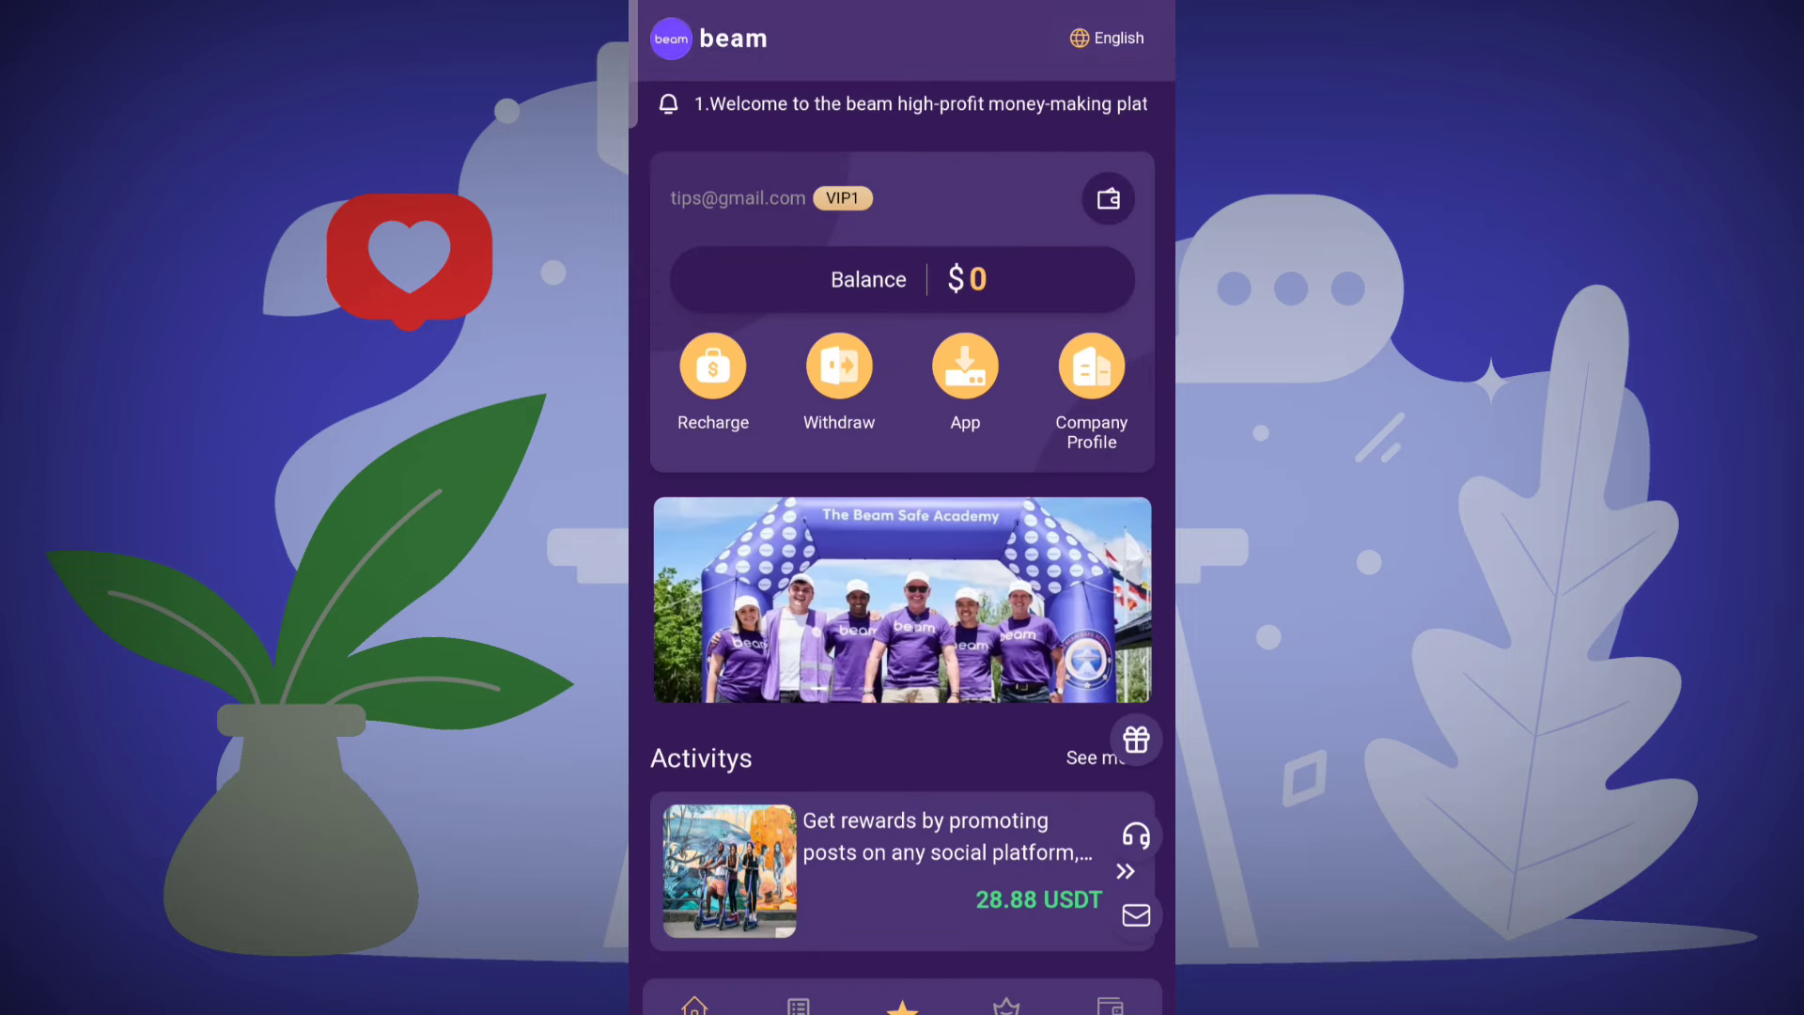